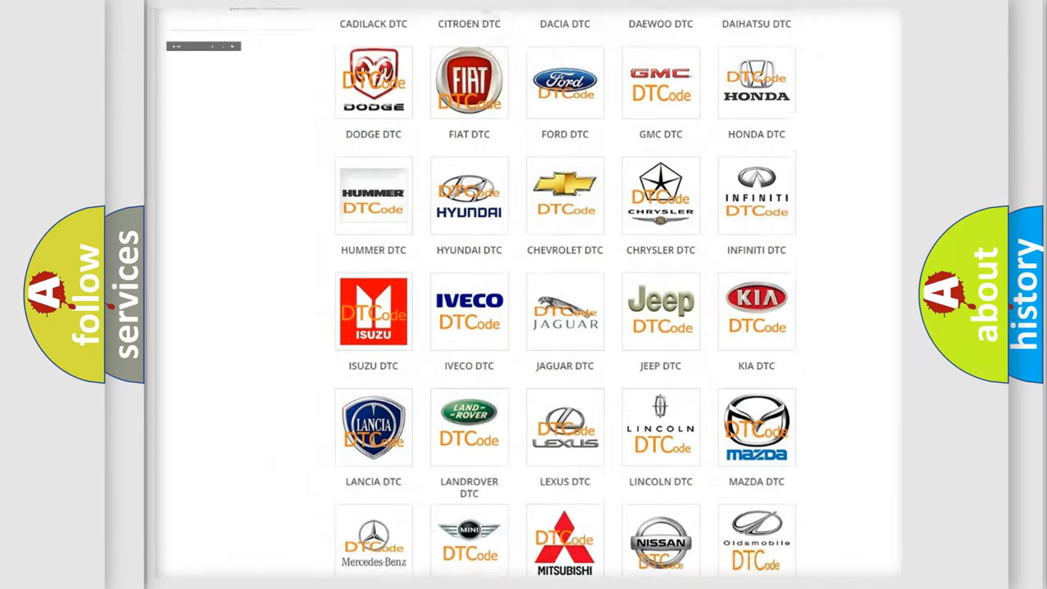
scroll("up", 3)
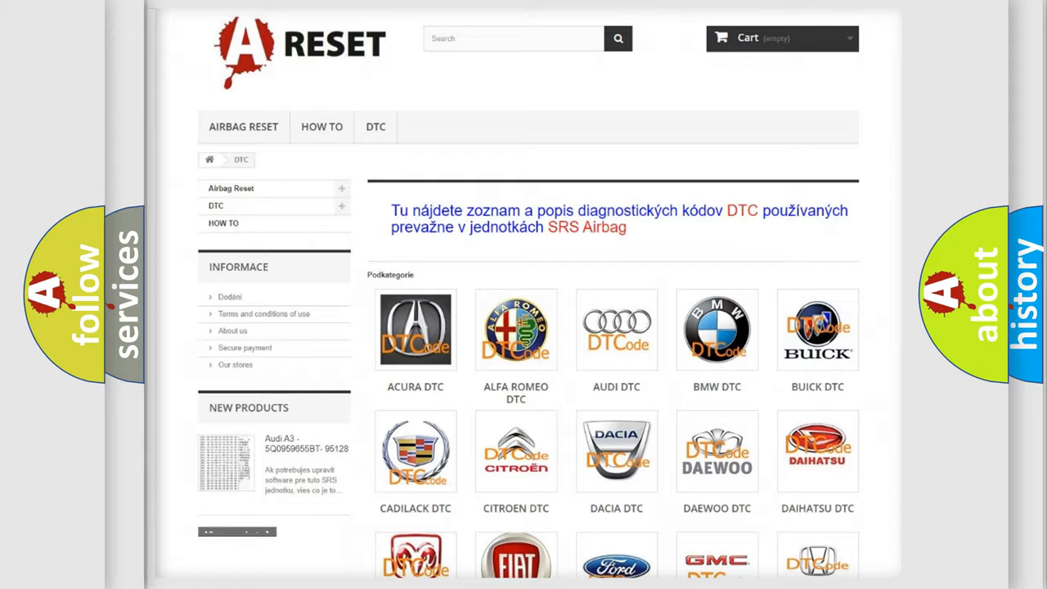
scroll("down", 3)
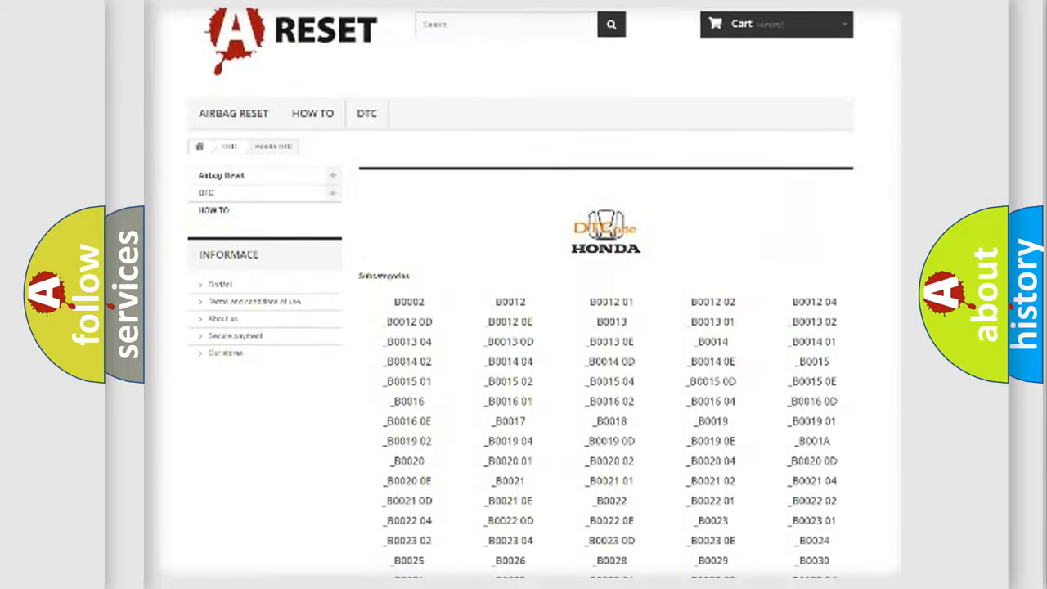
scroll("down", 3)
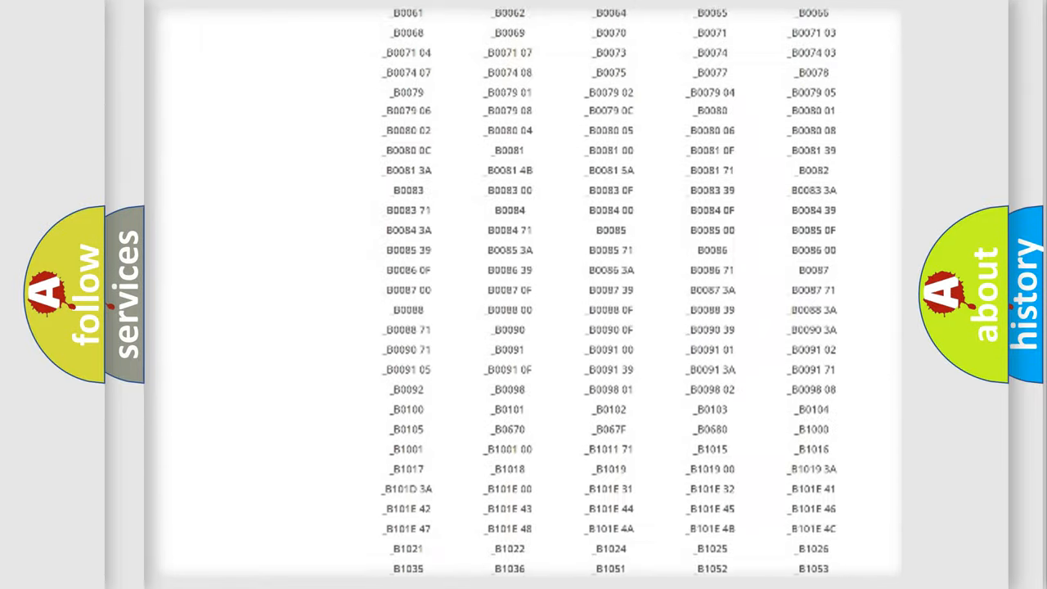
scroll("up", 3)
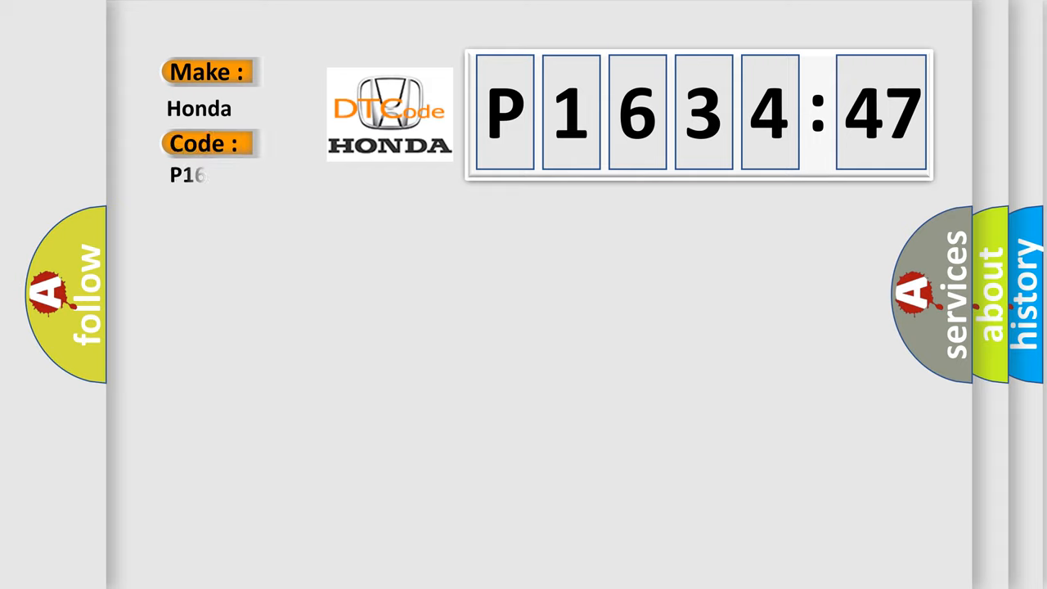
type("3447")
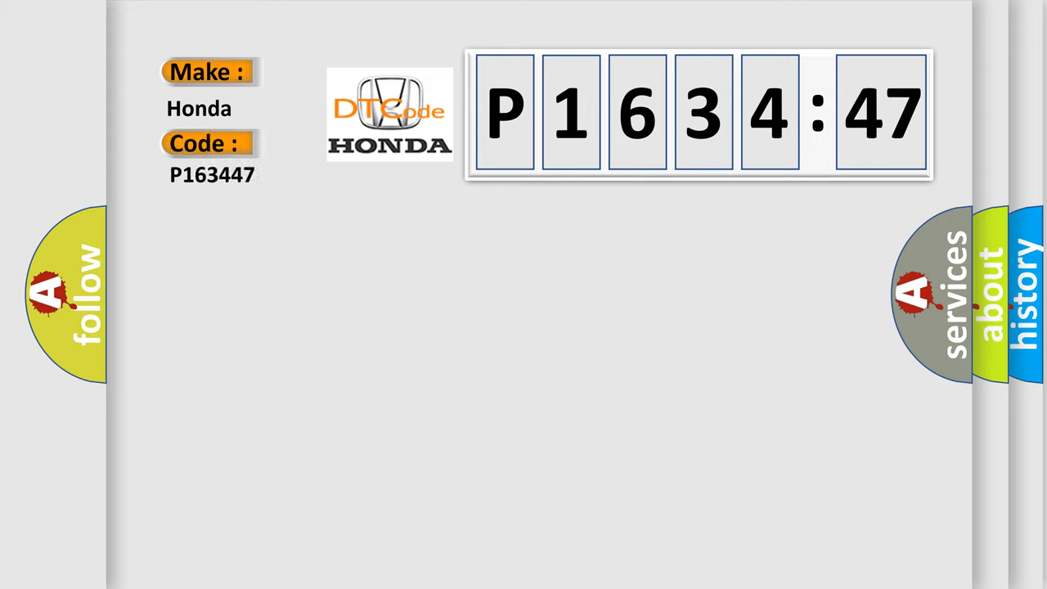